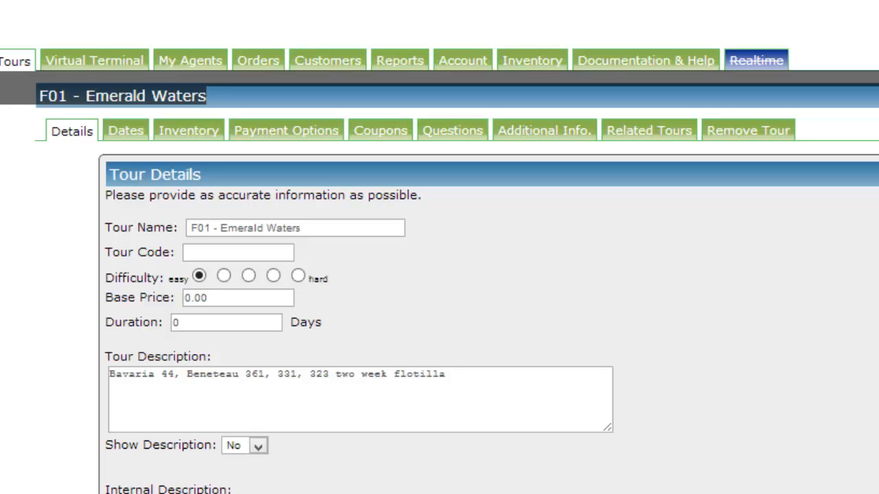
{"action": "mouse_move", "coordinate": [113, 113]}
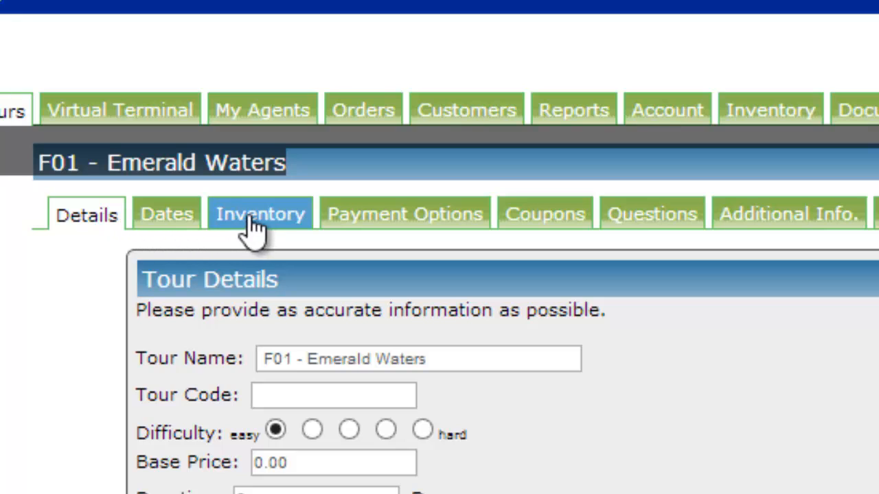
{"action": "mouse_move", "coordinate": [259, 227]}
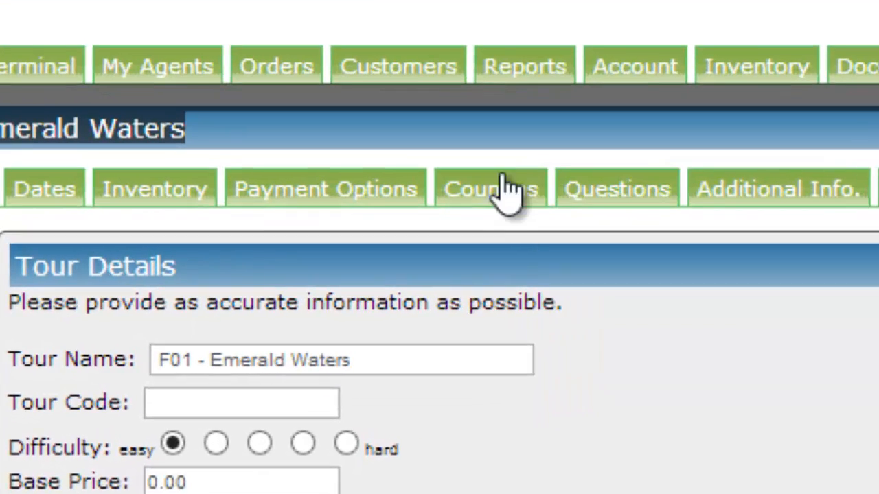
Start a new coupon from the Emerald Waters tour's Coupons tab
{"action": "left_click", "coordinate": [490, 188]}
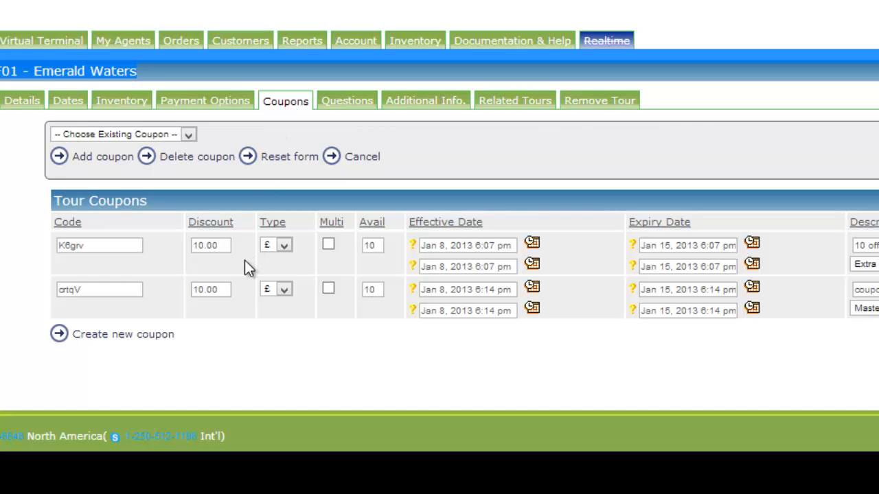
{"action": "scroll", "scroll_direction": "down", "scroll_amount": 3}
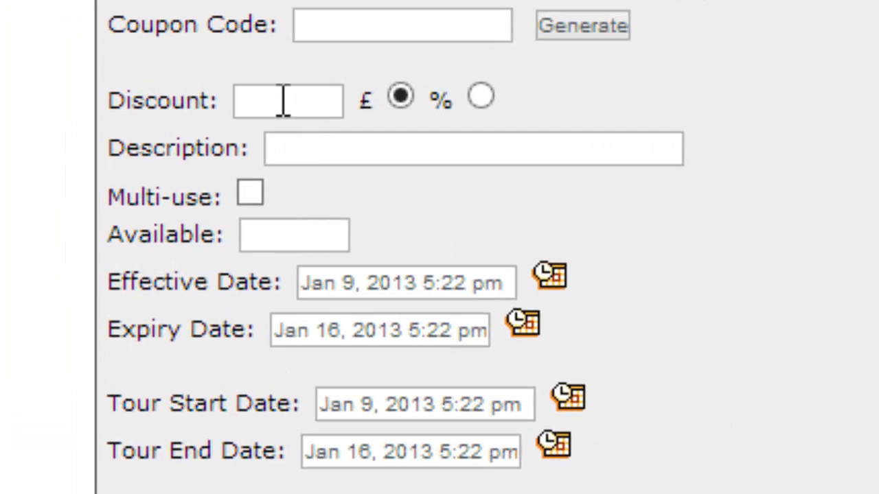
Fill in the coupon: 10% discount, description 'cabin', multi-use off, 12 available
{"action": "left_click", "coordinate": [287, 100]}
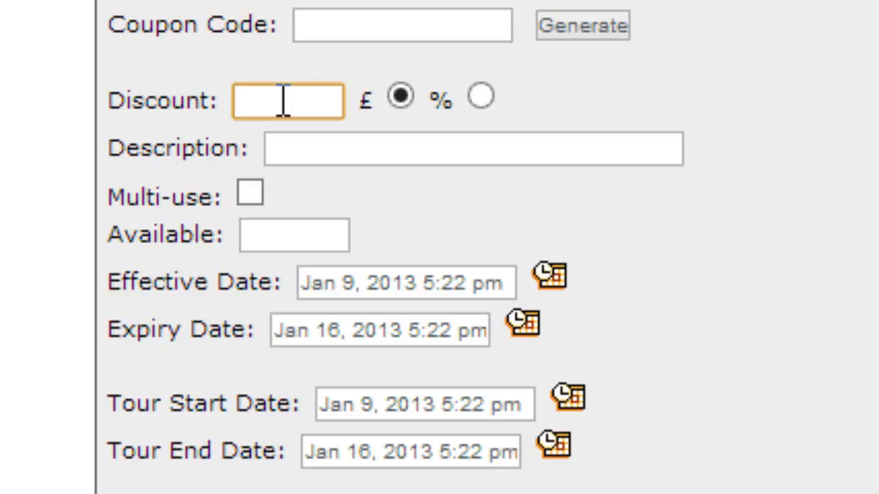
{"action": "type", "text": "10"}
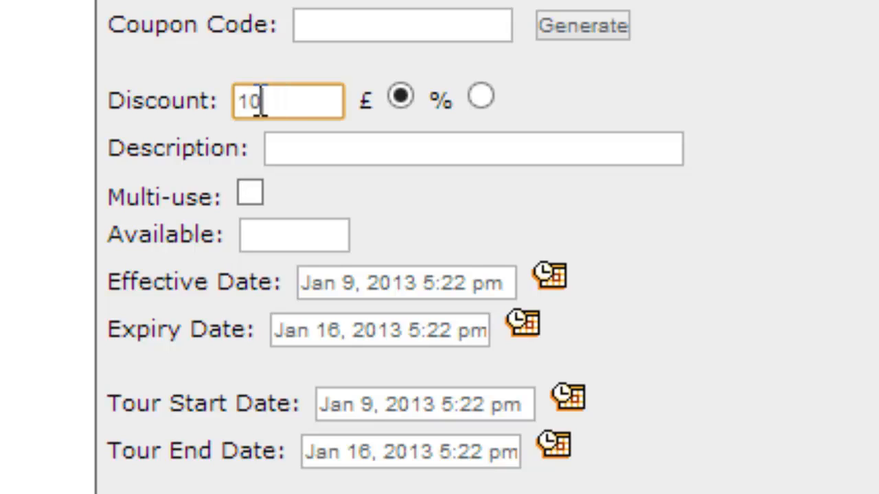
{"action": "left_click", "coordinate": [399, 96]}
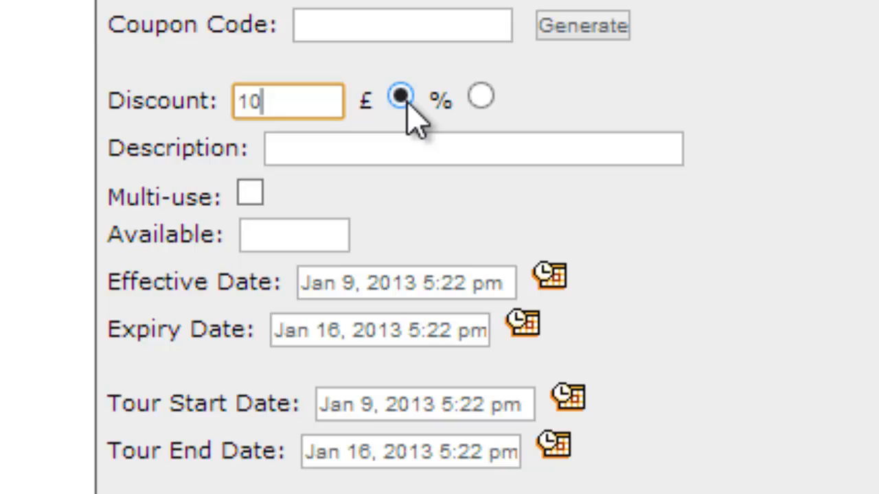
{"action": "left_click", "coordinate": [480, 95]}
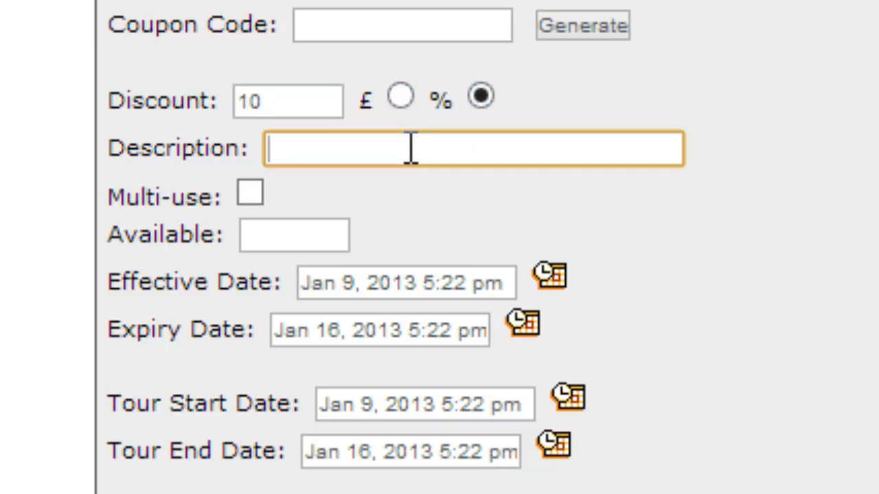
{"action": "type", "text": "cabin"}
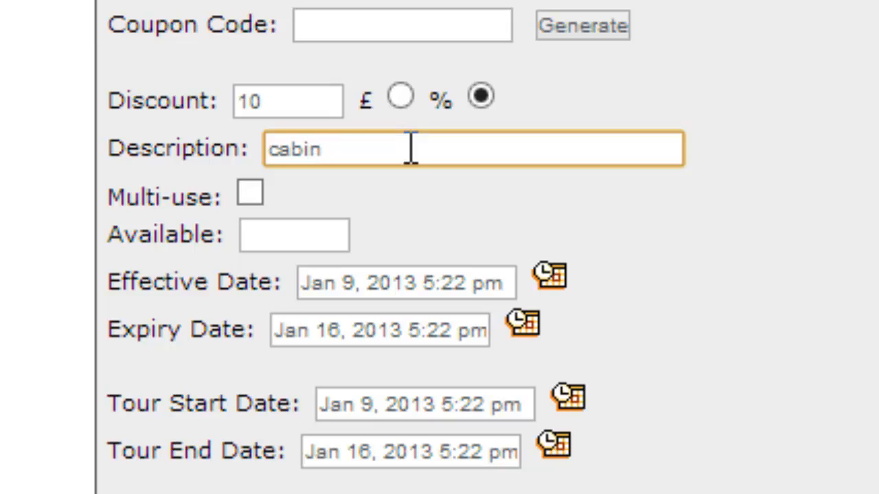
{"action": "mouse_move", "coordinate": [251, 192]}
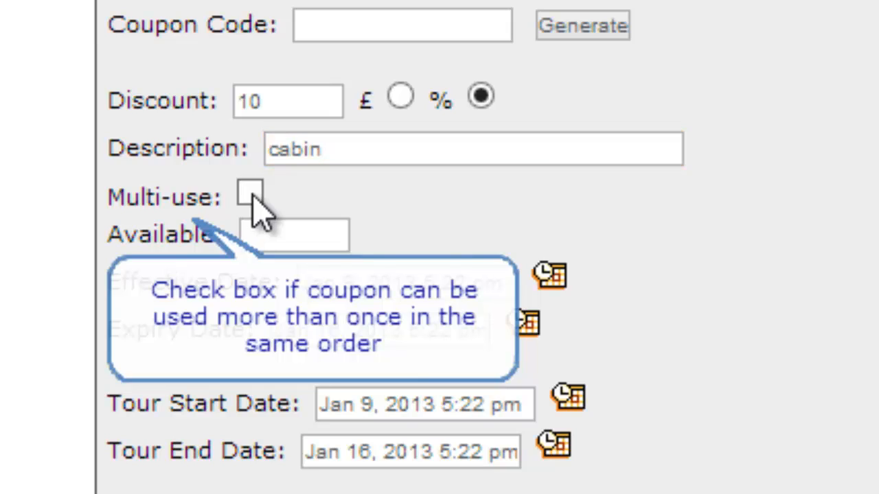
{"action": "left_click", "coordinate": [249, 195]}
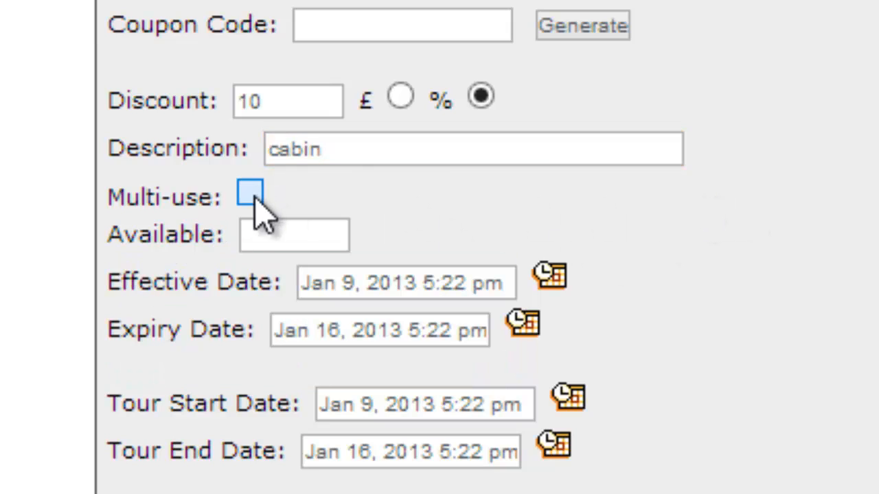
{"action": "left_click", "coordinate": [250, 194]}
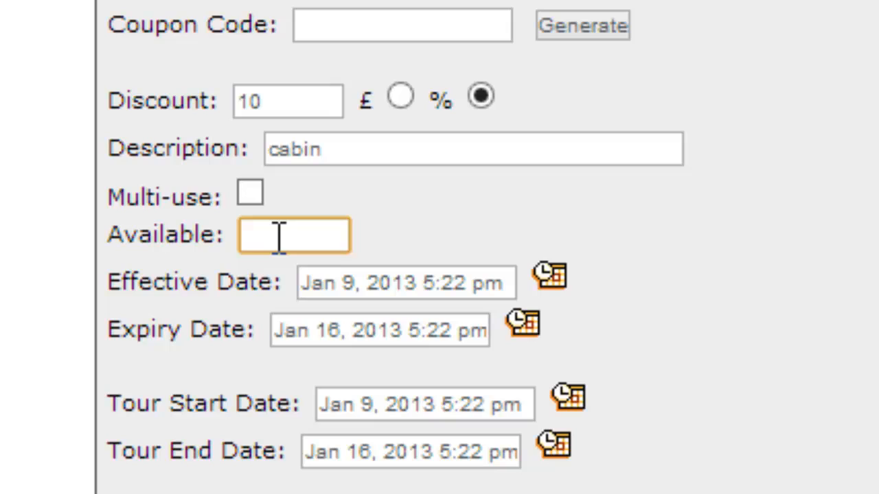
{"action": "type", "text": "12"}
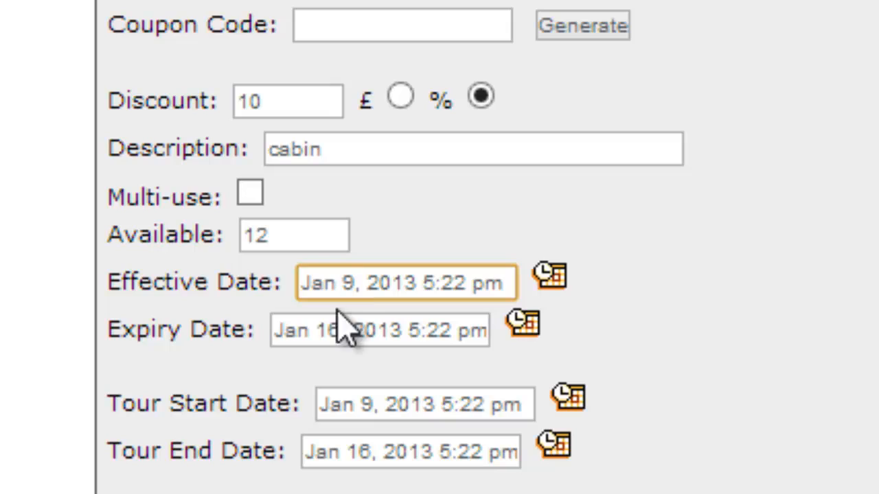
Check the coupon's expiry date, still Jan 16, 2013 5:22 pm
{"action": "left_click", "coordinate": [378, 330]}
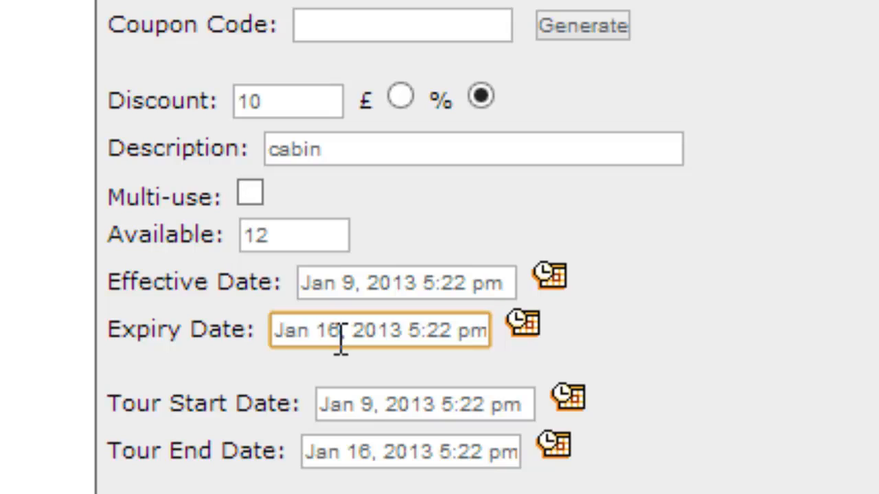
{"action": "mouse_move", "coordinate": [267, 403]}
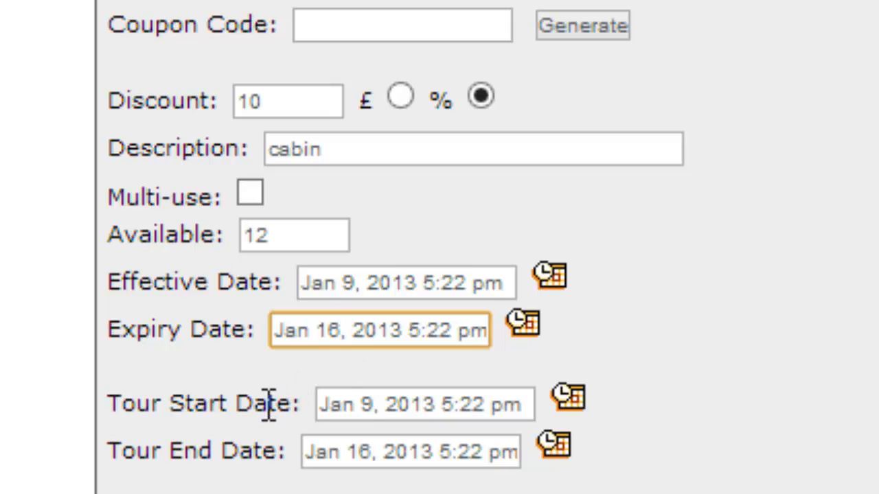
{"action": "mouse_move", "coordinate": [356, 404]}
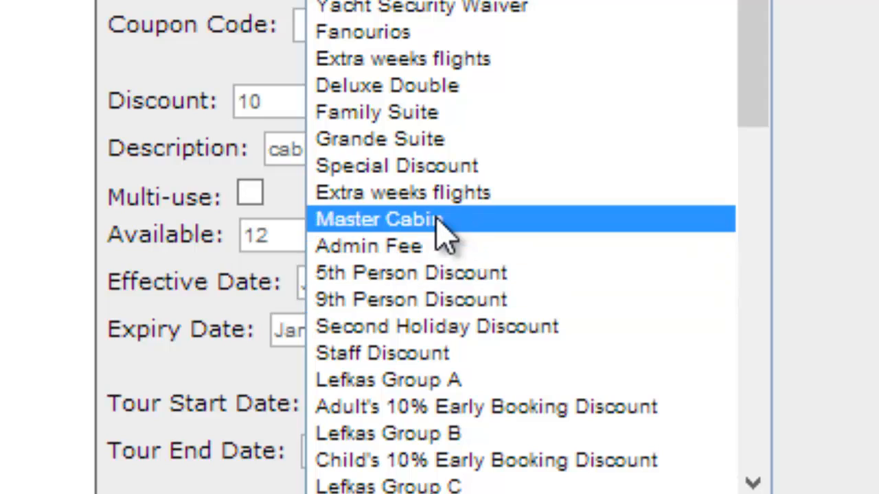
Apply the coupon to Master Cabin, generate code PiHF9, and save it
{"action": "left_click", "coordinate": [378, 219]}
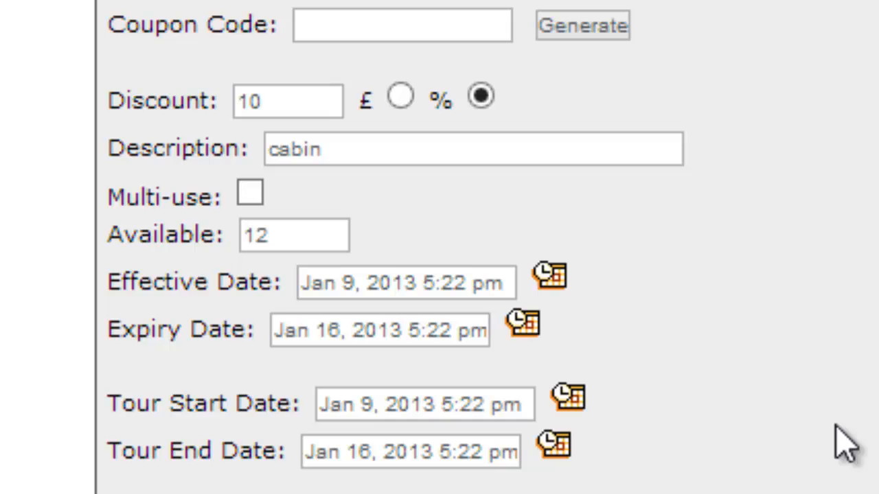
{"action": "scroll", "scroll_direction": "down", "scroll_amount": 3}
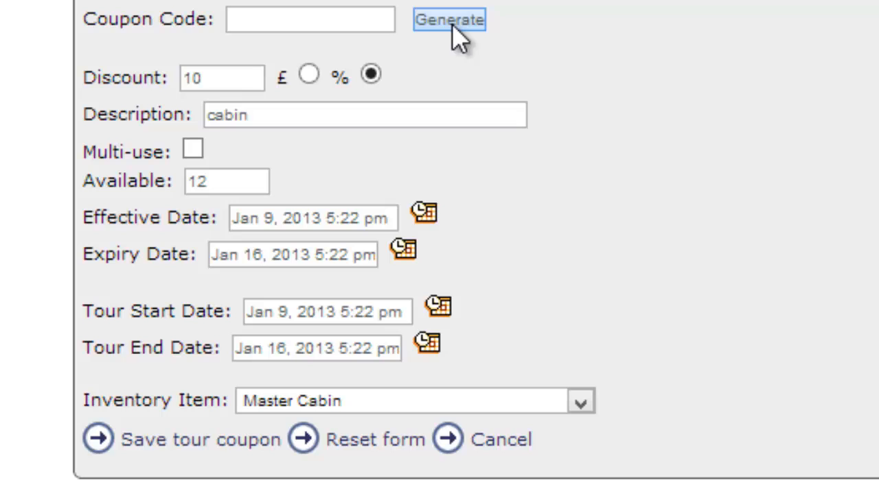
{"action": "left_click", "coordinate": [448, 19]}
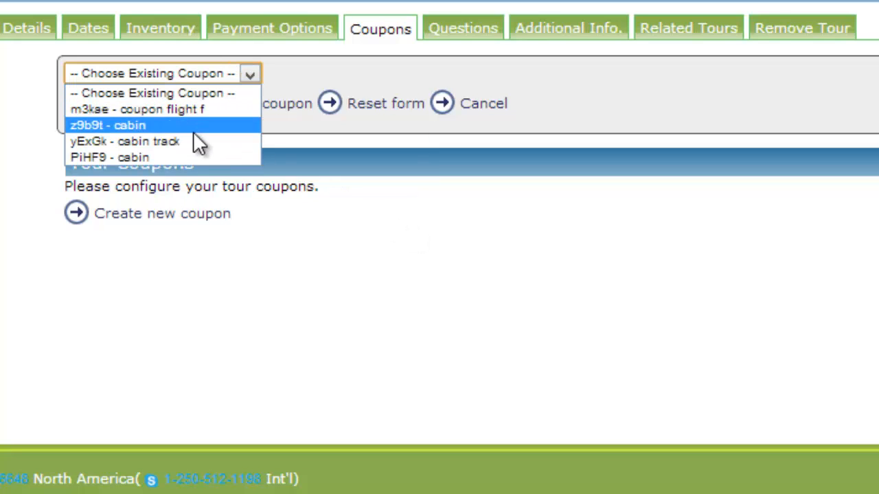
Dismiss the existing-coupons list and display the Tour Coupons table with PiHF9
{"action": "left_click", "coordinate": [110, 157]}
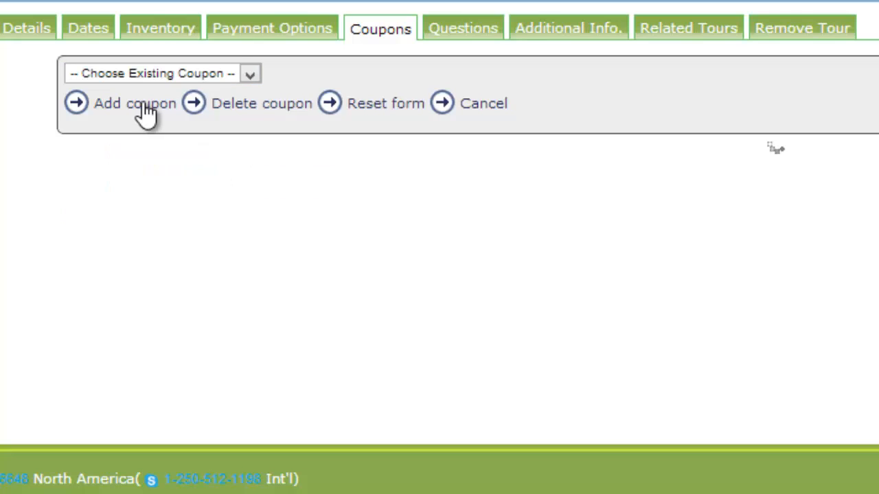
{"action": "left_click", "coordinate": [134, 103]}
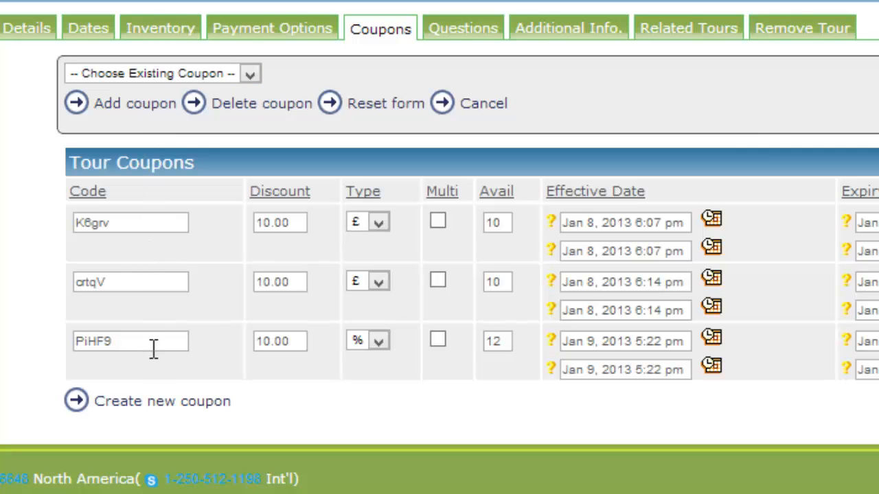